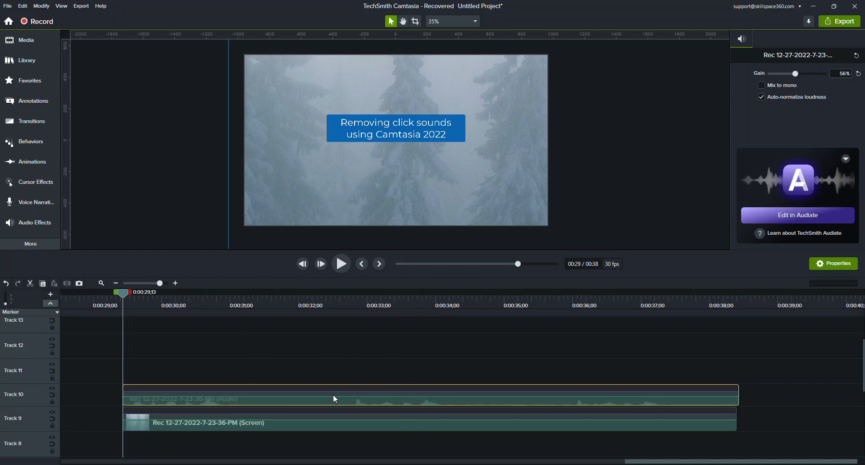
{"action": "mouse_move", "coordinate": [324, 403]}
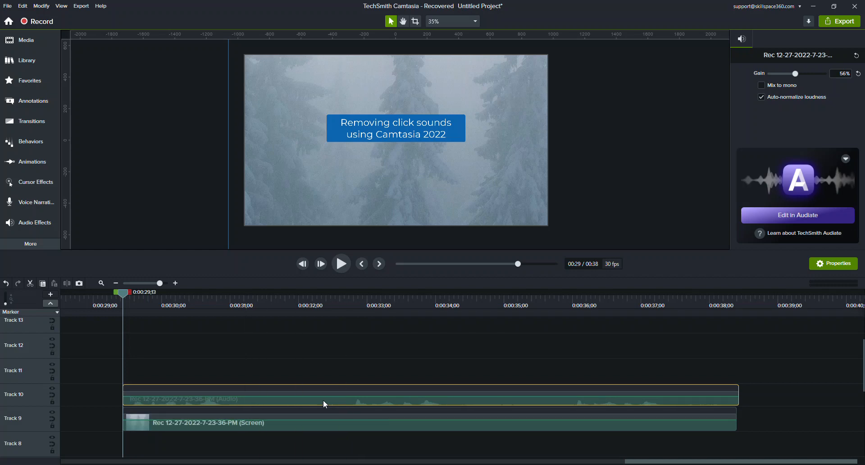
{"action": "mouse_move", "coordinate": [304, 408]}
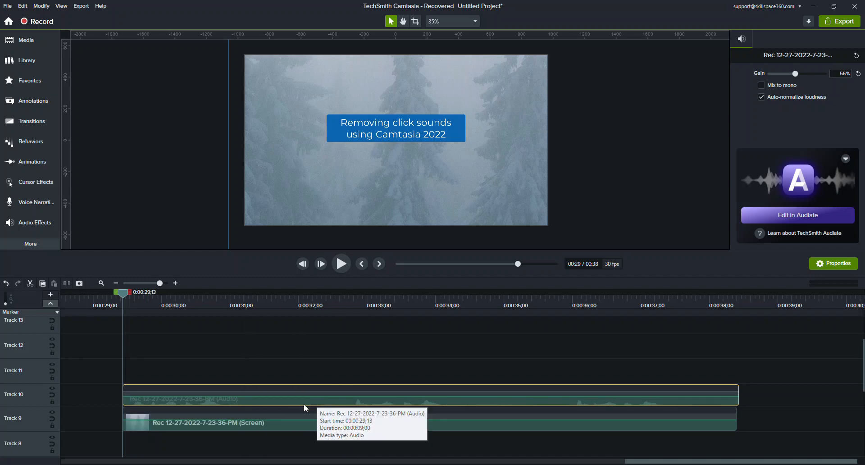
{"action": "mouse_move", "coordinate": [178, 410]}
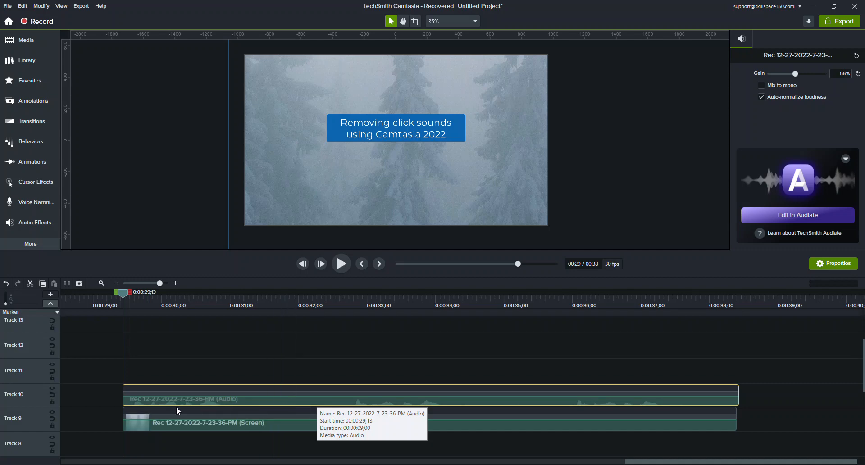
{"action": "mouse_move", "coordinate": [685, 404]}
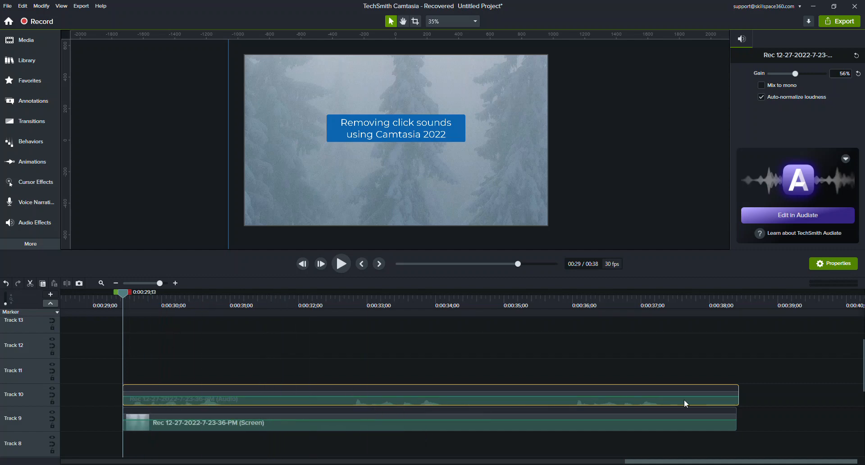
Enlarge Track 10's height and detach the timeline into its own window
{"action": "left_click", "coordinate": [341, 264]}
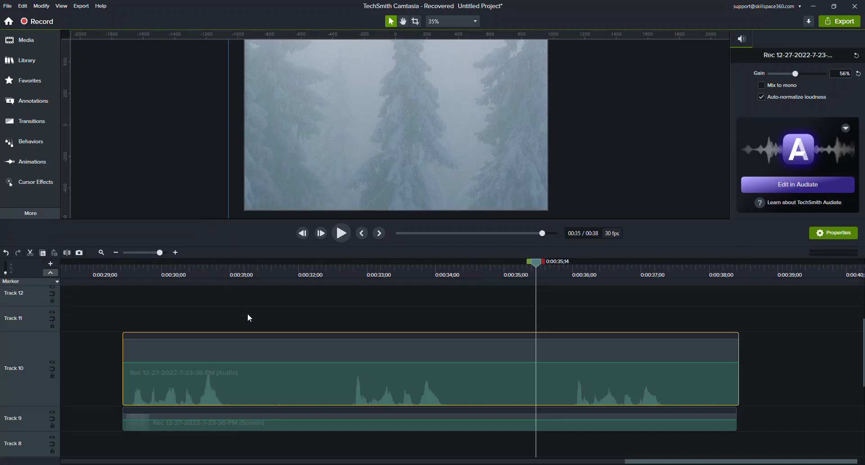
{"action": "left_click", "coordinate": [60, 6]}
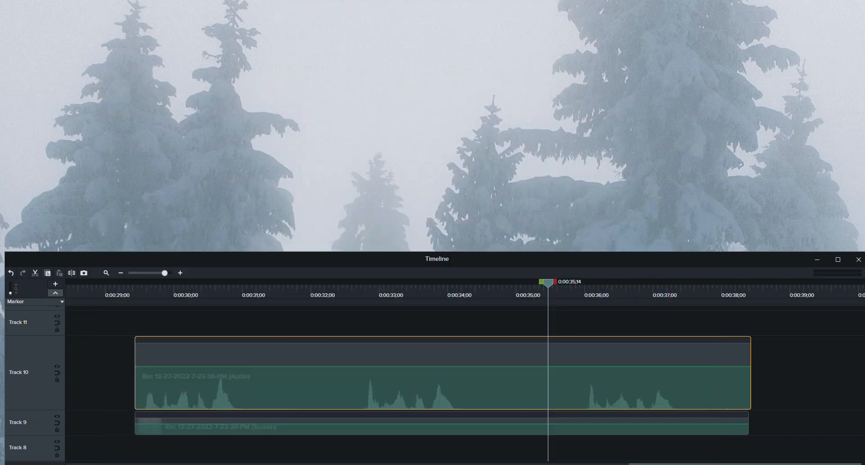
{"action": "mouse_move", "coordinate": [502, 259]}
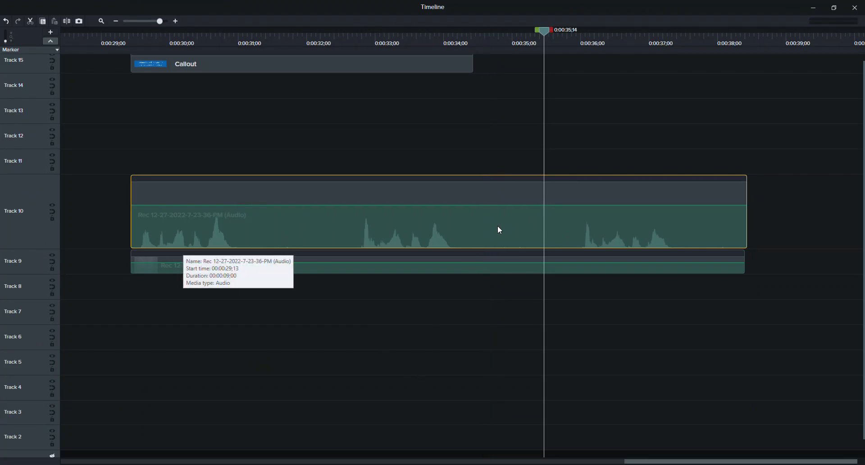
{"action": "mouse_move", "coordinate": [225, 239]}
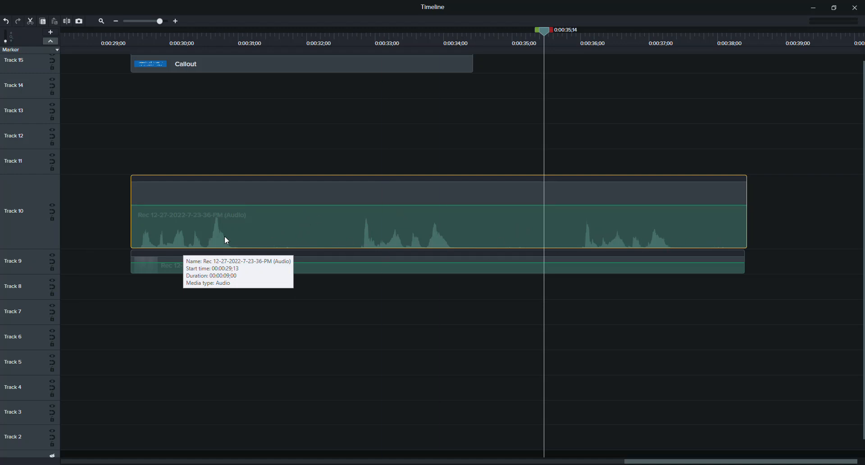
{"action": "mouse_move", "coordinate": [26, 184]}
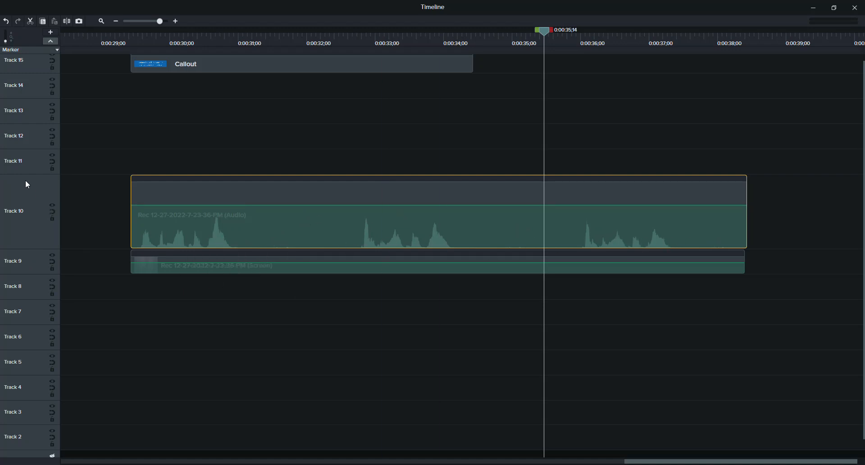
Zoom the detached timeline so Track 10's waveform spikes stand taller
{"action": "scroll", "scroll_direction": "down", "scroll_amount": 3}
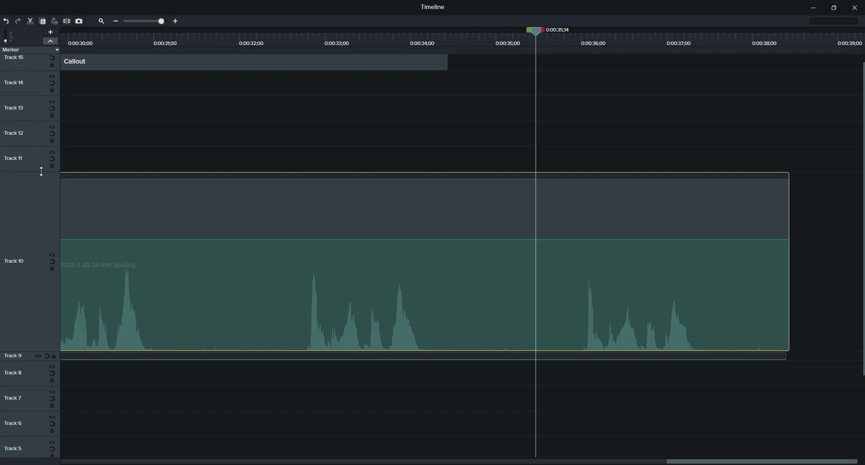
{"action": "mouse_move", "coordinate": [31, 137]}
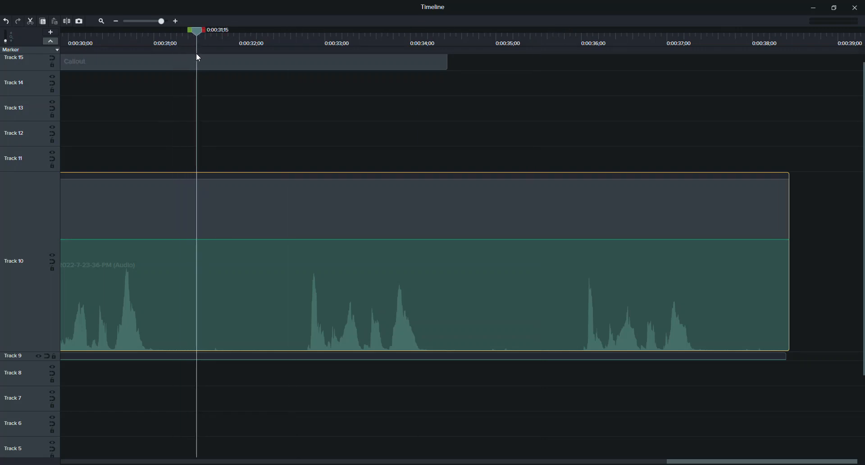
{"action": "mouse_move", "coordinate": [195, 145]}
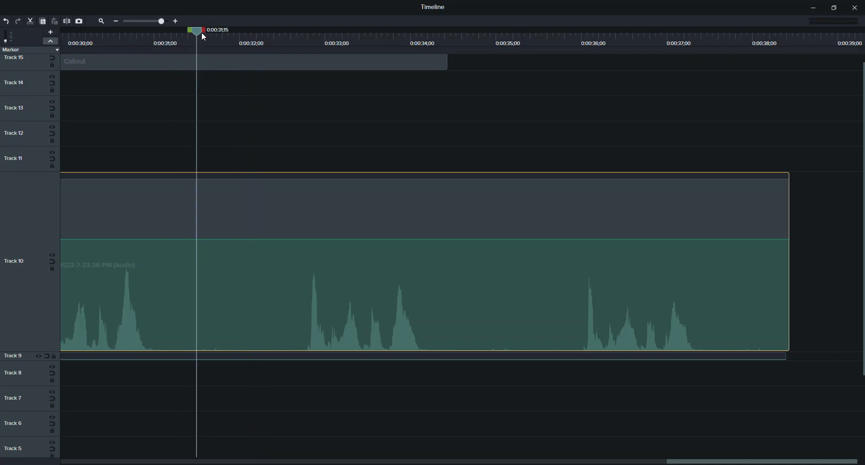
Select the click near 0:31, drag its volume down to silence it, and mark the next click near 0:35
{"action": "left_click_drag", "start_coordinate": [197, 30], "coordinate": [219, 29]}
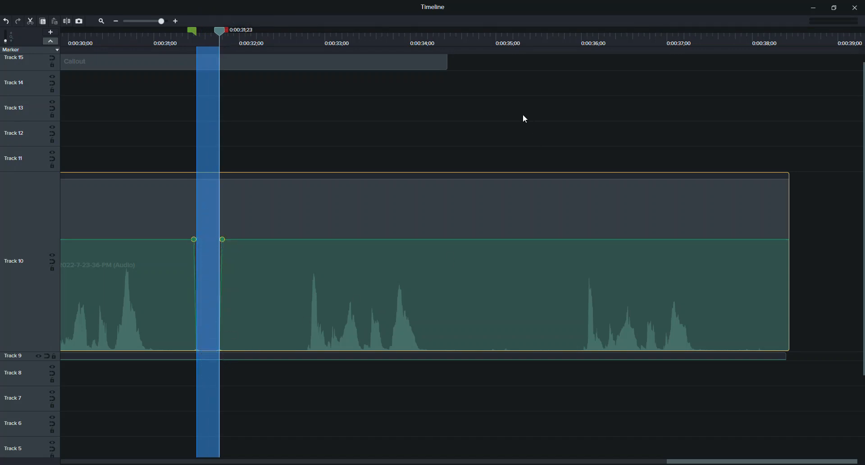
{"action": "left_click", "coordinate": [490, 43]}
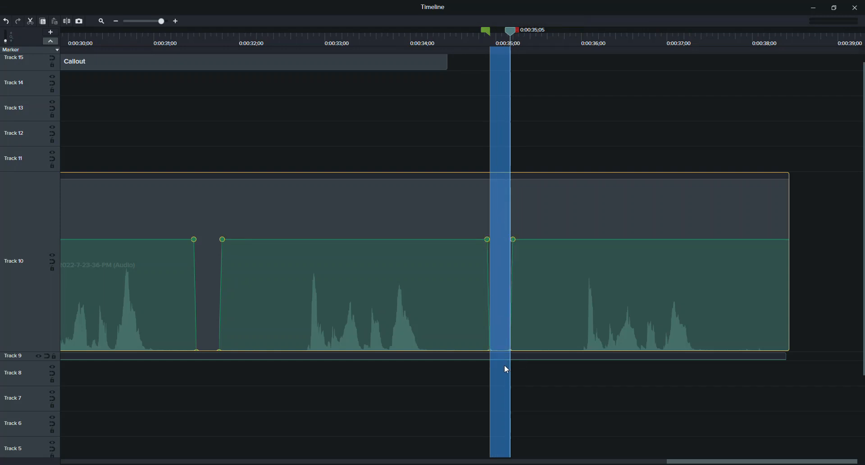
{"action": "left_click", "coordinate": [113, 43]}
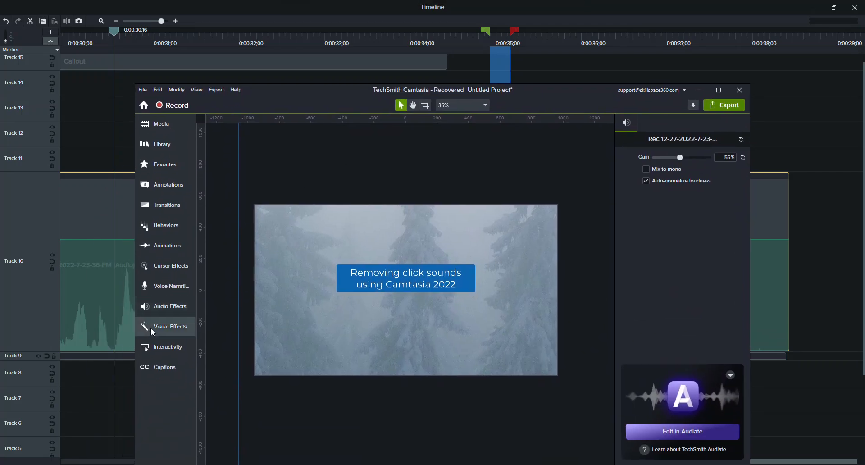
Bring up the Audio Effects list to add Noise Removal to the Track 10 clip
{"action": "left_click", "coordinate": [170, 306]}
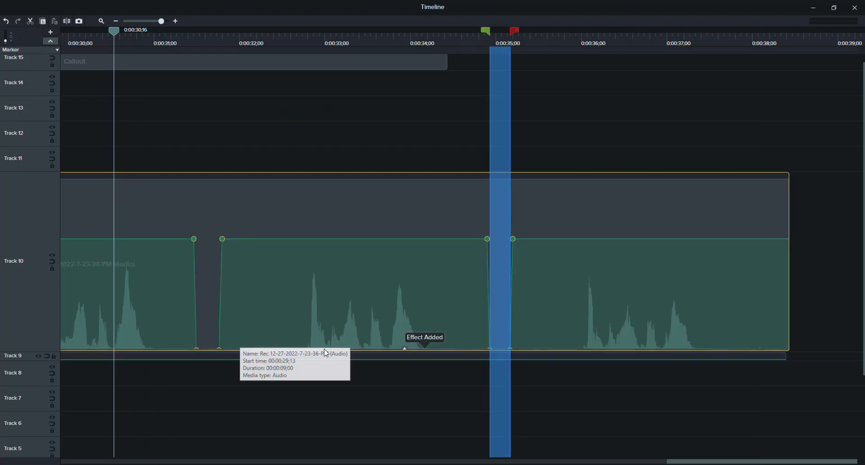
{"action": "mouse_move", "coordinate": [766, 342]}
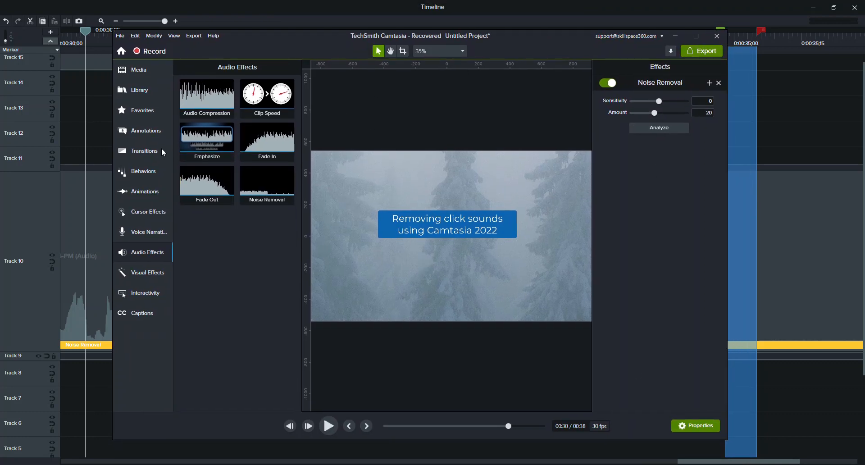
{"action": "mouse_move", "coordinate": [229, 295]}
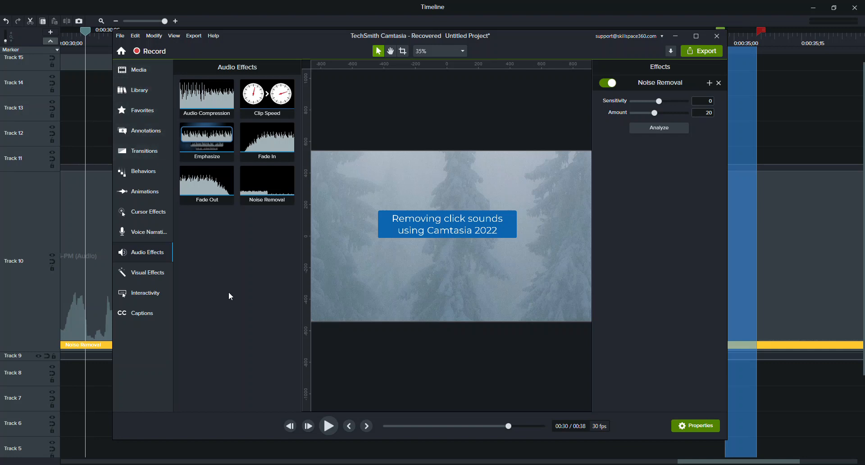
Review Noise Removal's Sensitivity and Amount, then toggle the effect off to compare
{"action": "left_click", "coordinate": [608, 82]}
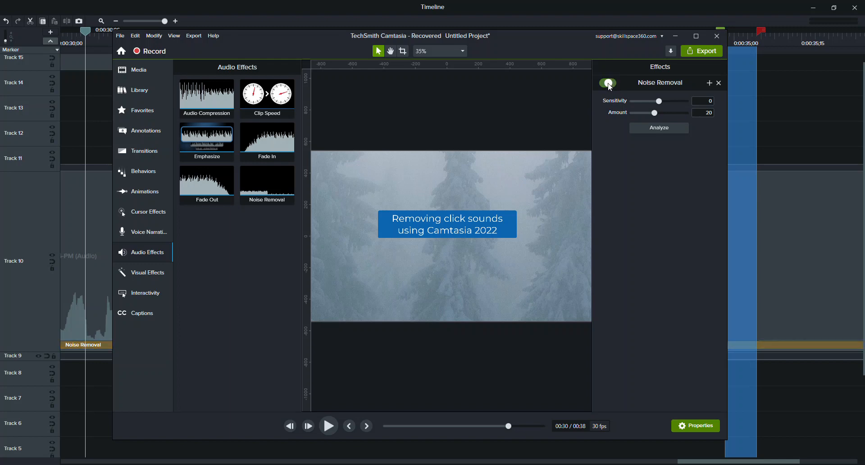
{"action": "left_click", "coordinate": [607, 82]}
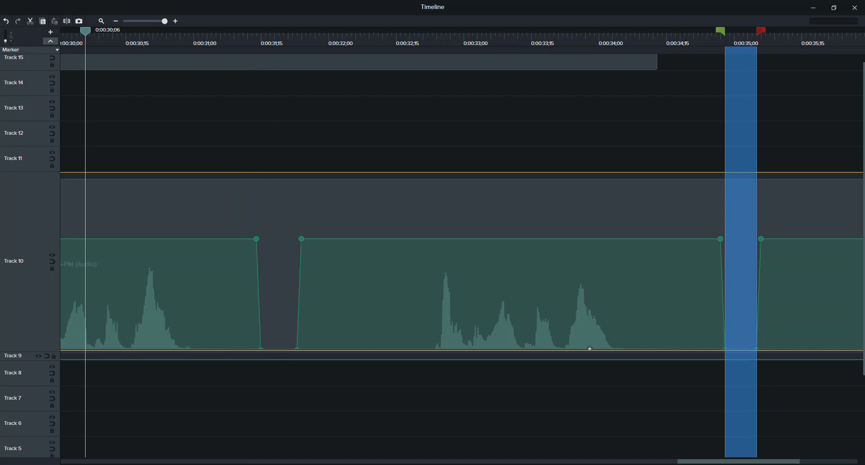
{"action": "mouse_move", "coordinate": [241, 355]}
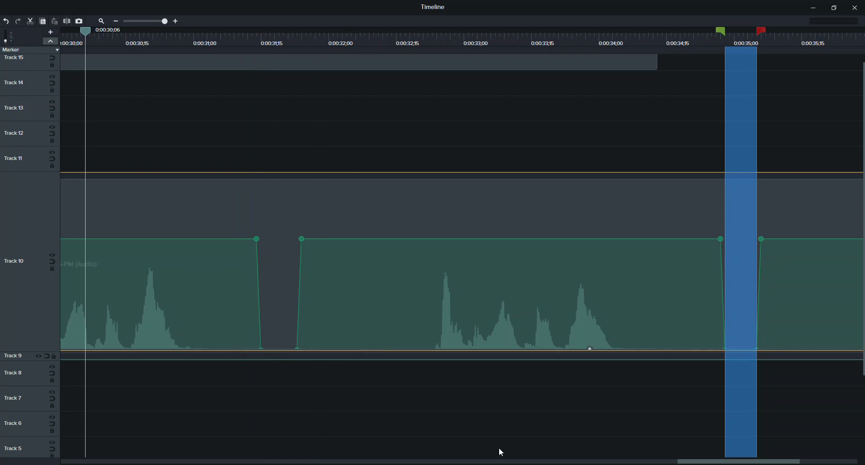
{"action": "mouse_move", "coordinate": [356, 353]}
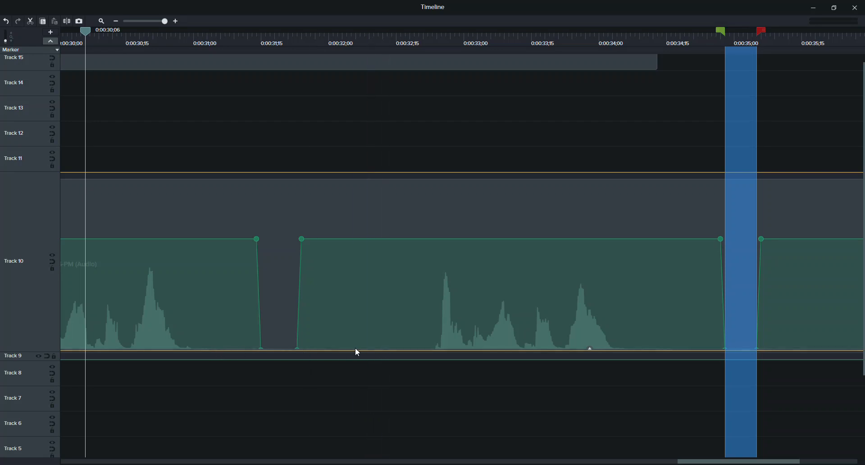
Deselect the marked time range, leaving the two muted click dips on Track 10
{"action": "left_click", "coordinate": [314, 356]}
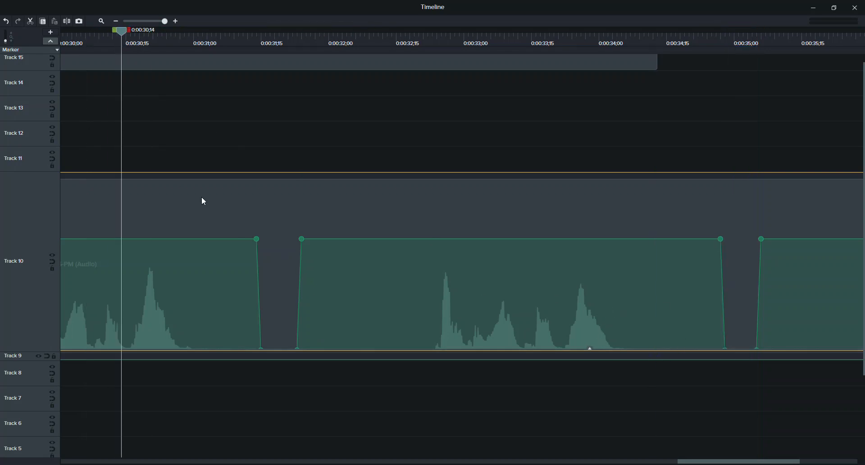
{"action": "mouse_move", "coordinate": [490, 335]}
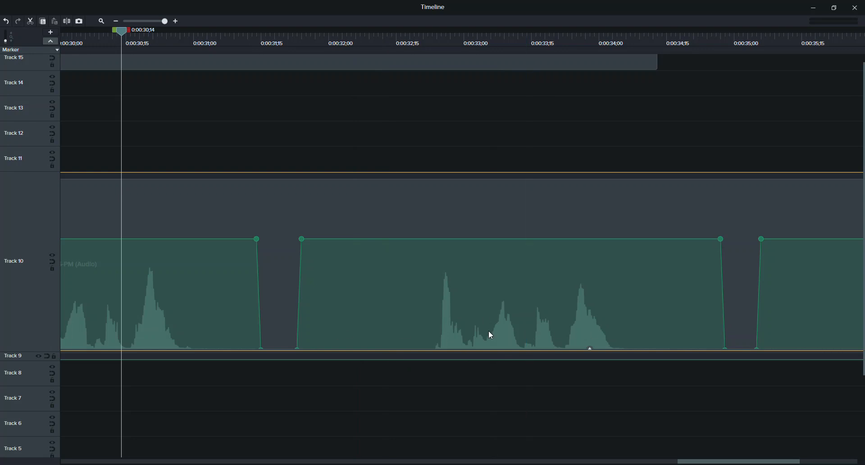